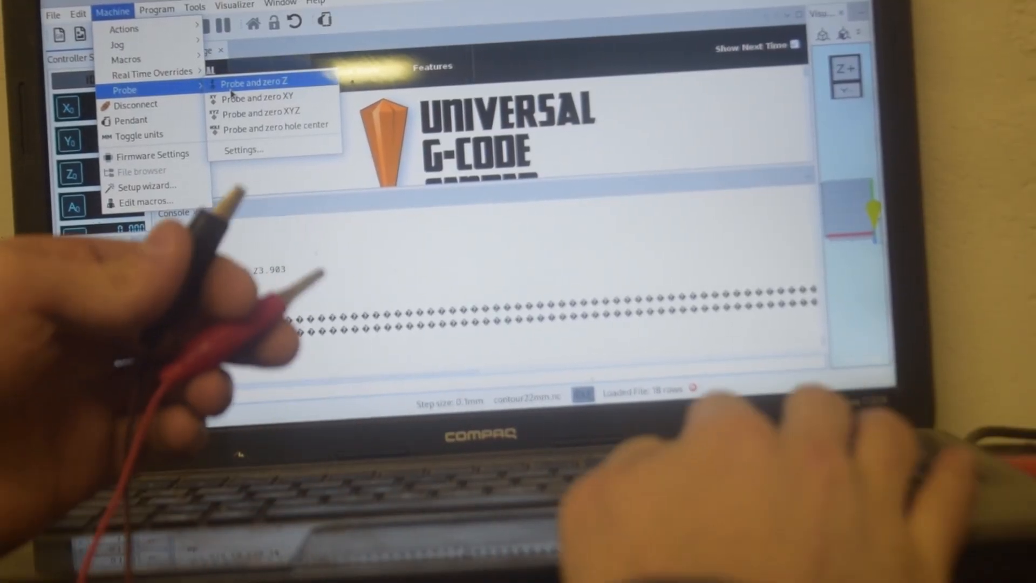
Run the Probe and zero Z routine from the Machine > Probe menu
{"action": "left_click", "coordinate": [257, 81]}
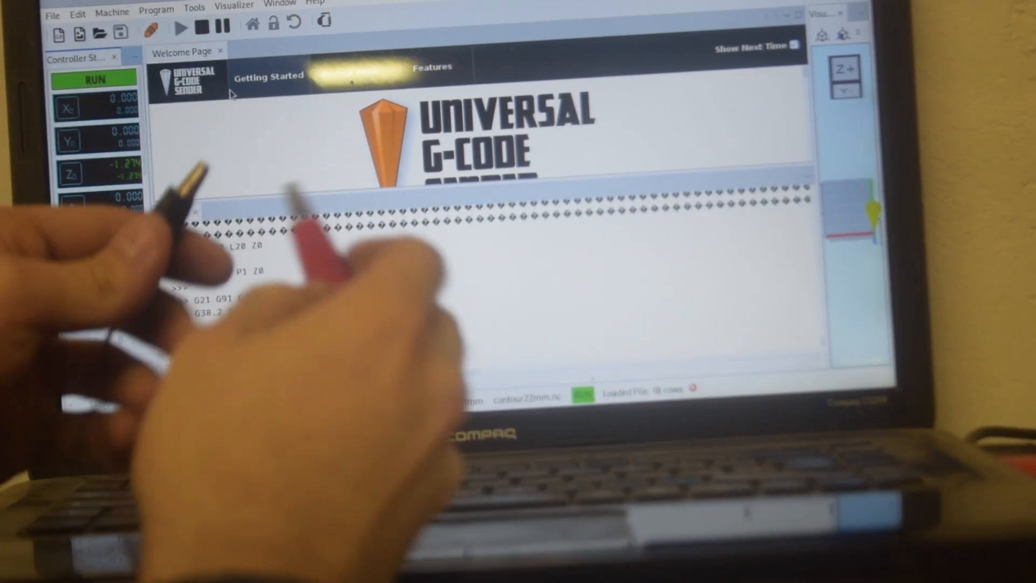